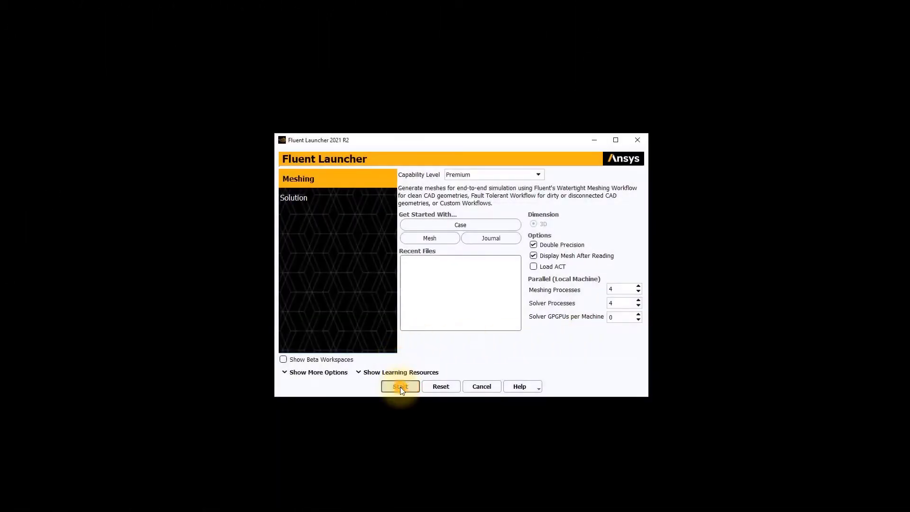
Step: Launch Fluent in Meshing mode with double precision and four processes
click(399, 386)
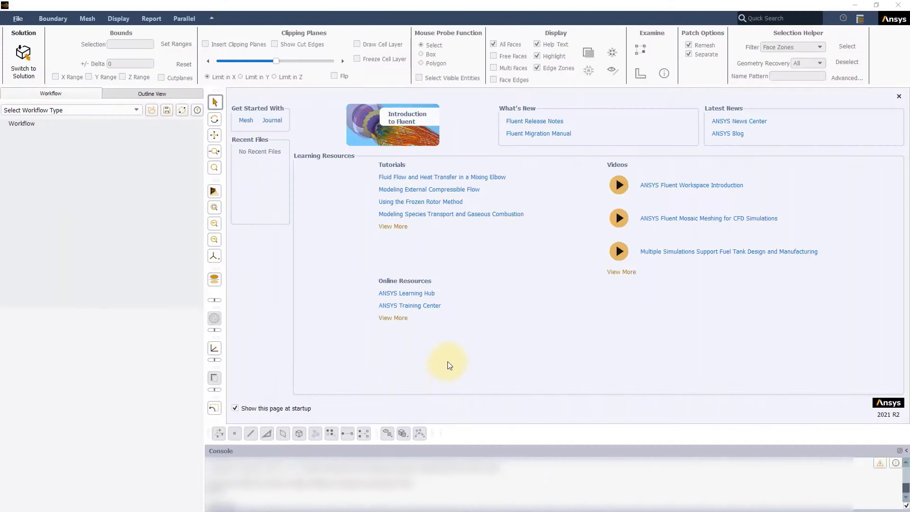
Step: Choose Watertight Geometry from the Select Workflow Type dropdown in the Workflow tab
click(136, 110)
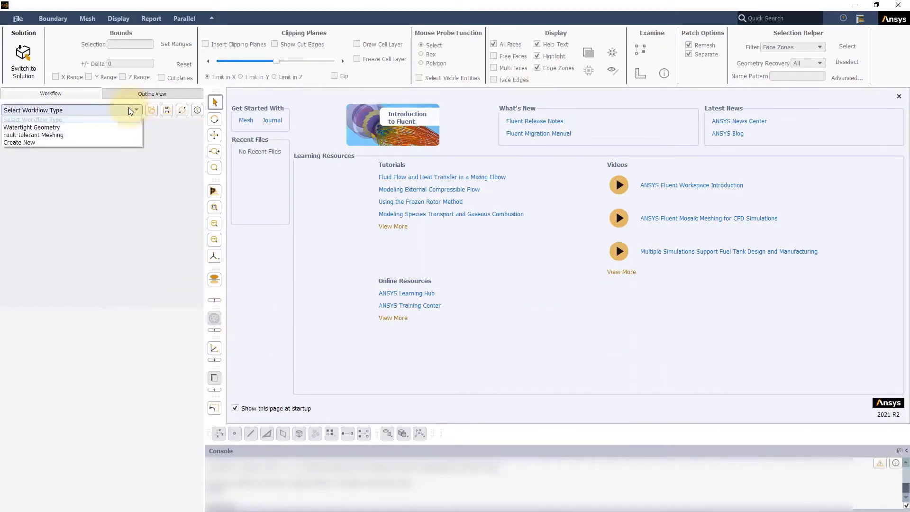
click(31, 127)
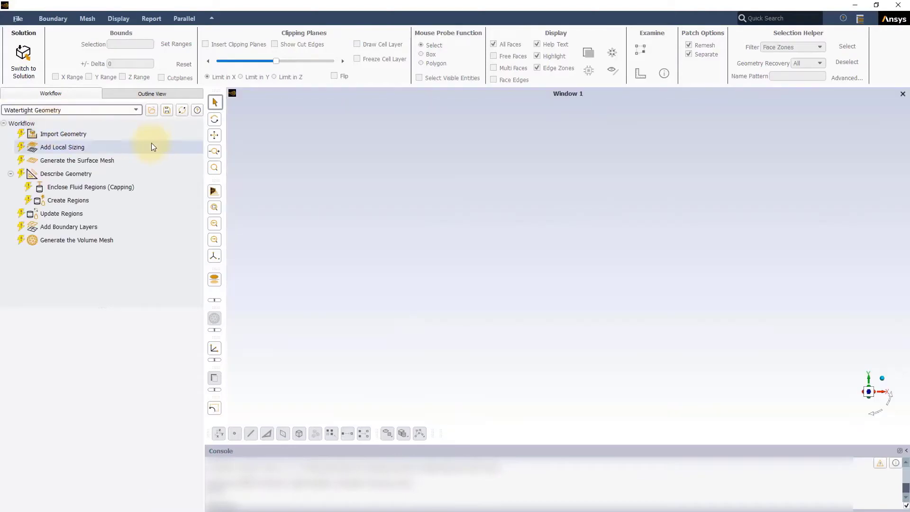